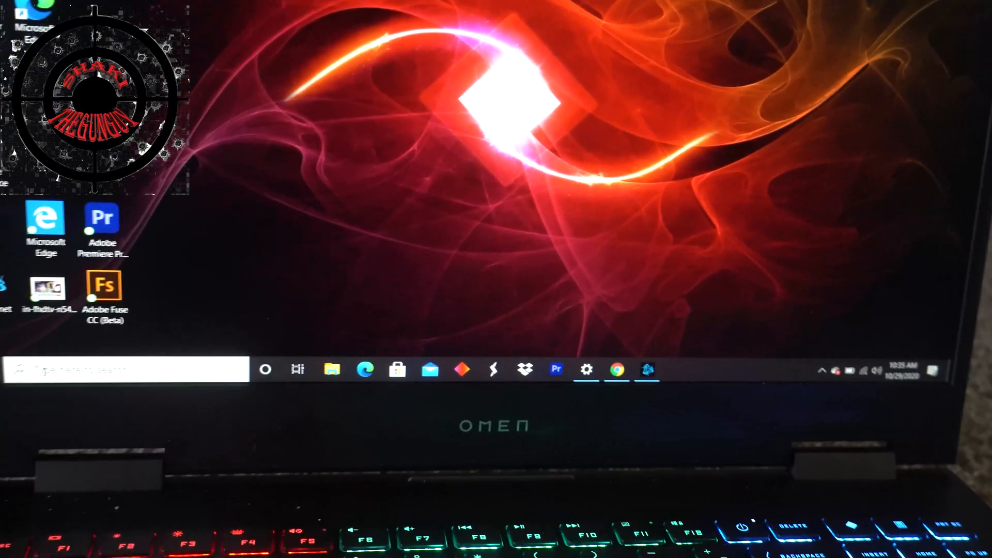
Launch OMEN Command Center from the taskbar to its home page
{"action": "left_click", "coordinate": [126, 369]}
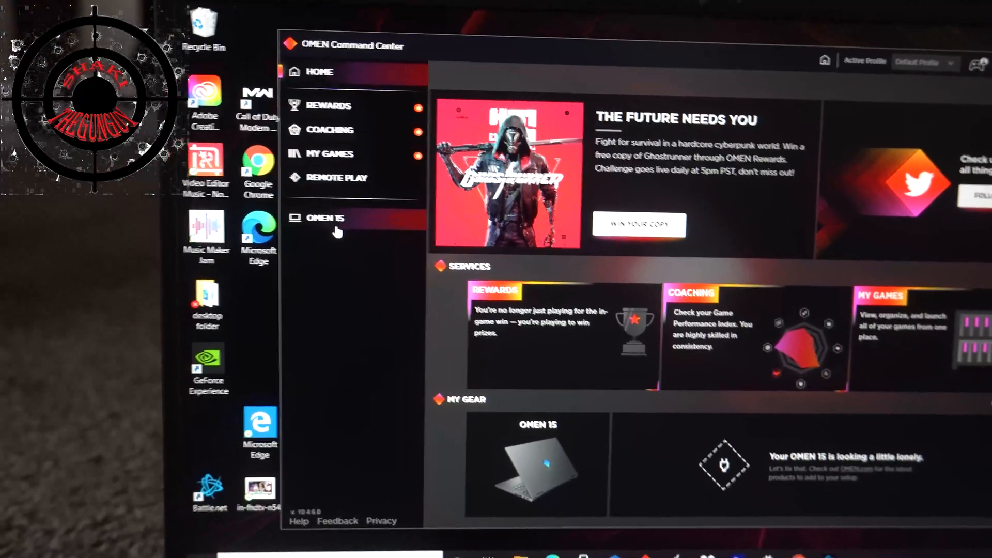
Show the OMEN 15 laptop's System Vitals page from the left sidebar
{"action": "left_click", "coordinate": [325, 218]}
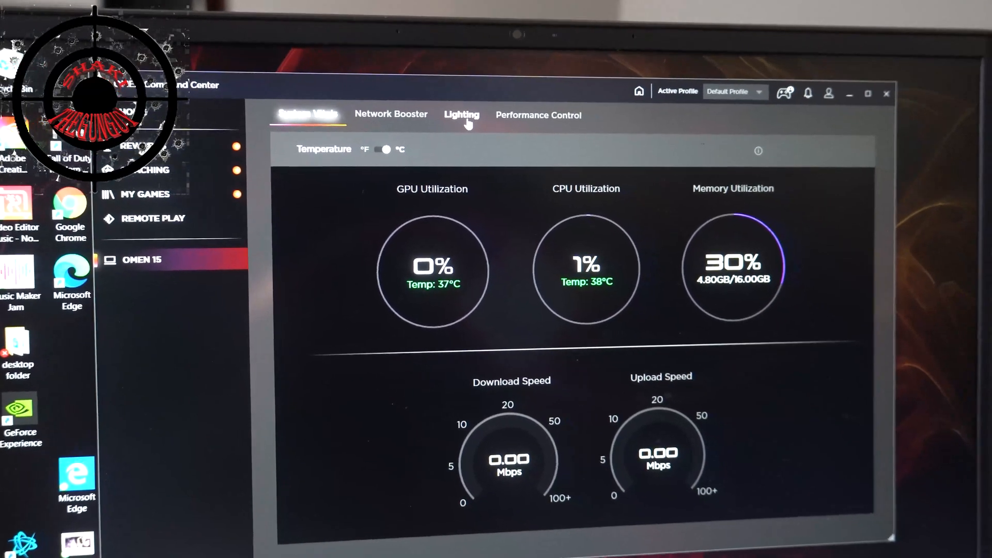
Switch to the Lighting tab showing the four-zone keyboard preview and colour palette
{"action": "left_click", "coordinate": [461, 114]}
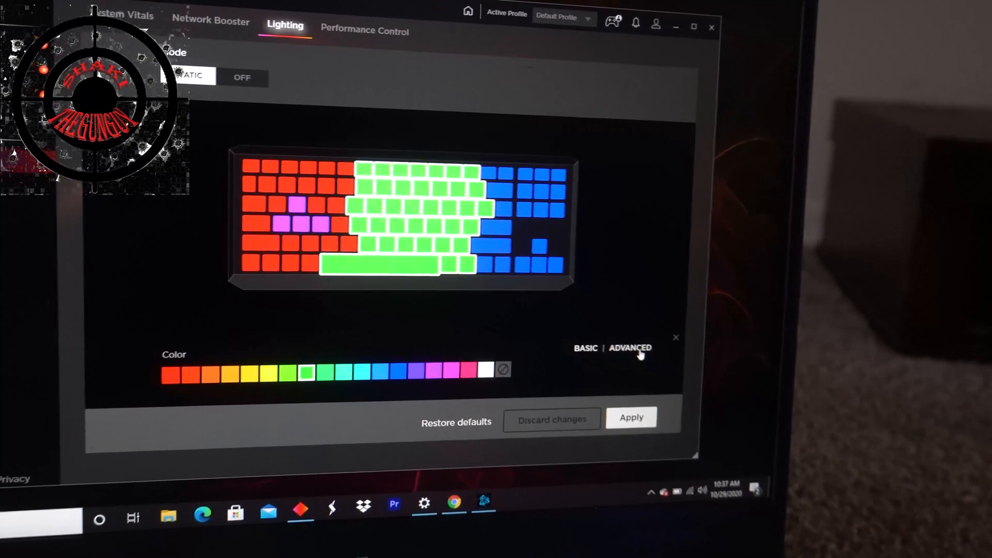
In Advanced controls, raise the central green zone's brightness to maximum and apply it
{"action": "left_click", "coordinate": [630, 348]}
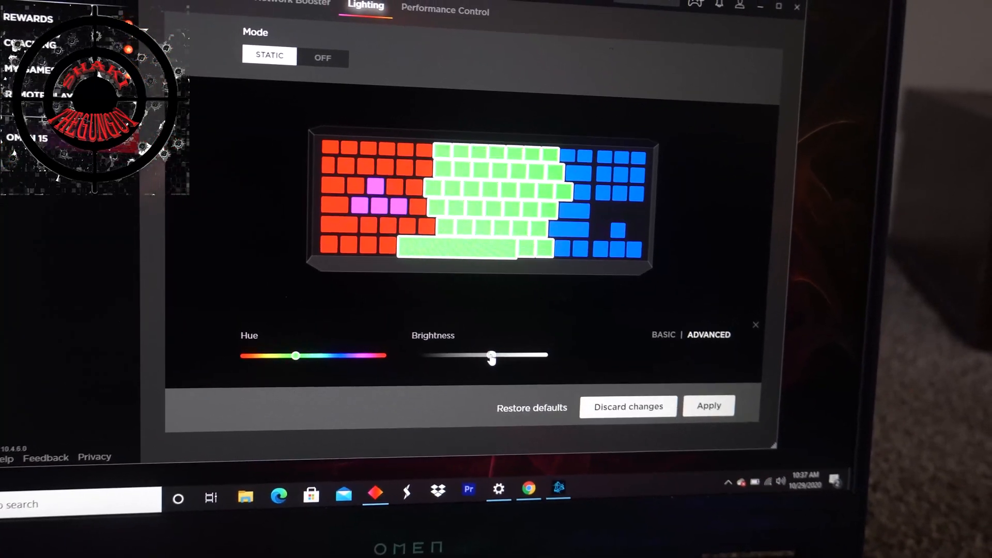
{"action": "left_click_drag", "start_coordinate": [490, 357], "coordinate": [537, 355]}
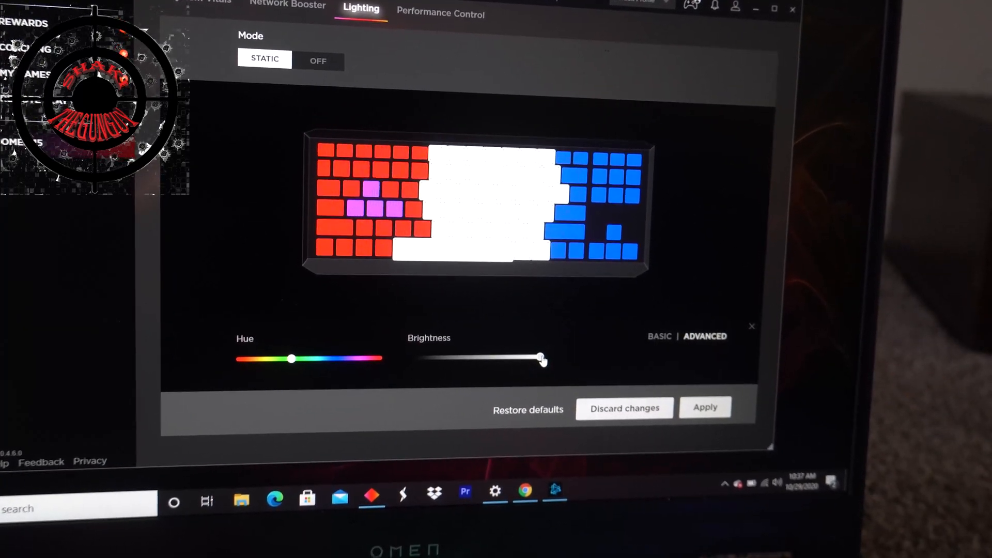
{"action": "left_click", "coordinate": [705, 407]}
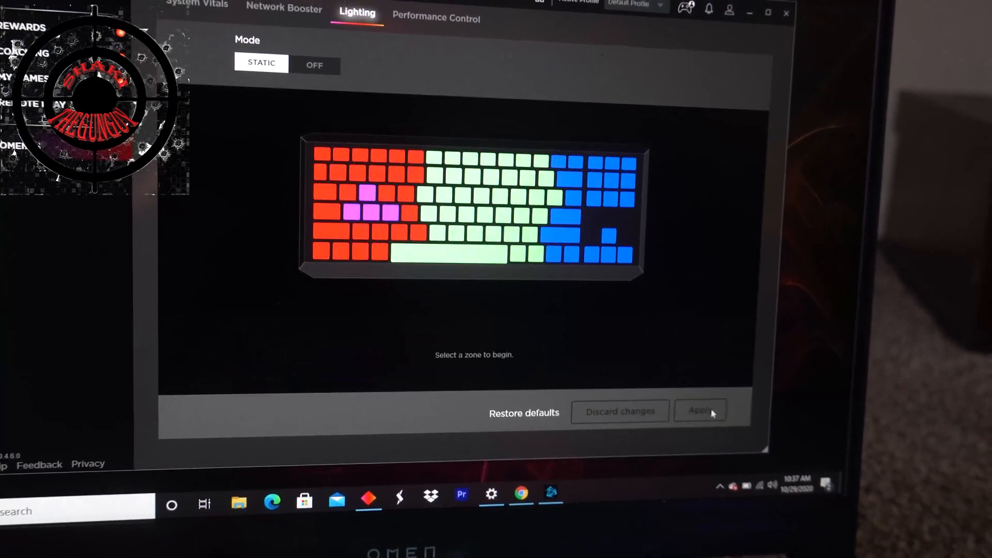